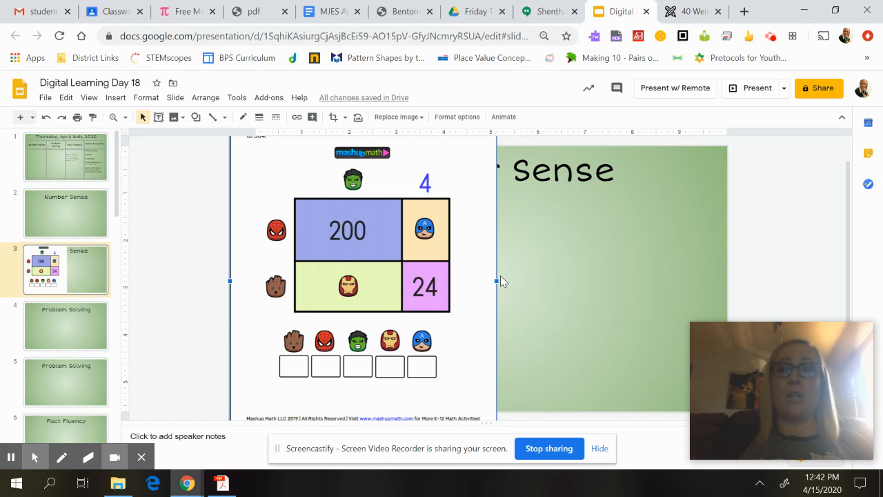
# Pen-circle the green, red and brown heroes and the 4, with an arrow to 24
pyautogui.click(61, 457)
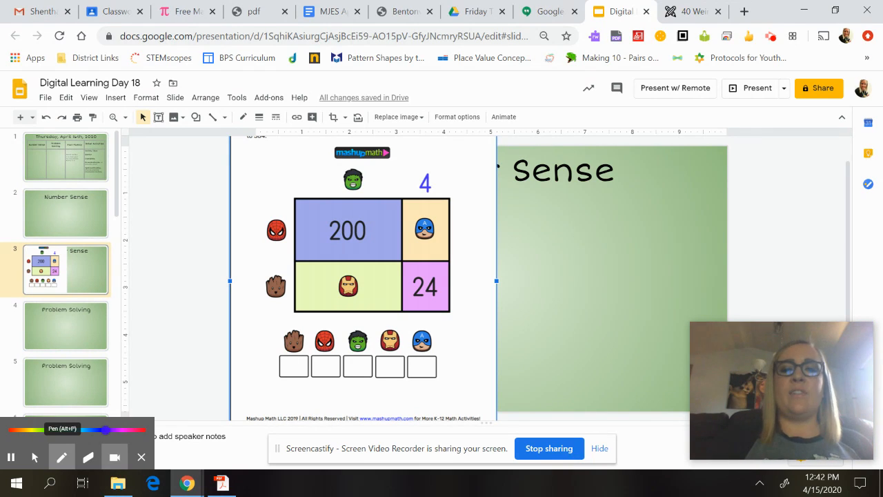
pyautogui.moveTo(410, 165); pyautogui.dragTo(441, 196)
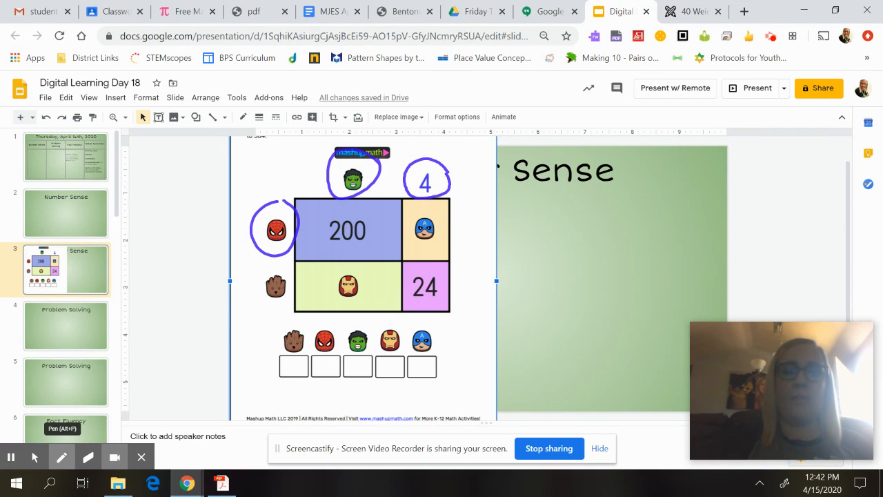
pyautogui.moveTo(258, 273); pyautogui.dragTo(290, 307)
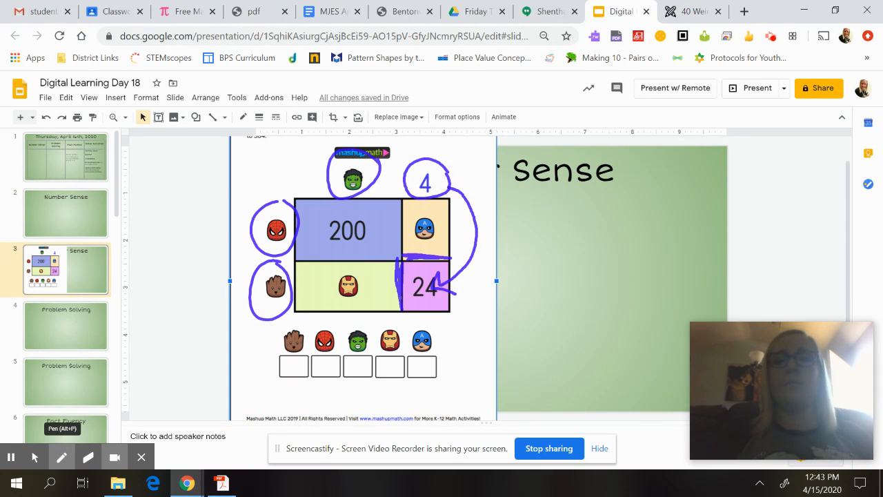
# Handwrite L x W = A and 4 x 6 = 24, and mark a pink 6 on the brown hero
pyautogui.moveTo(516, 197); pyautogui.dragTo(539, 221)
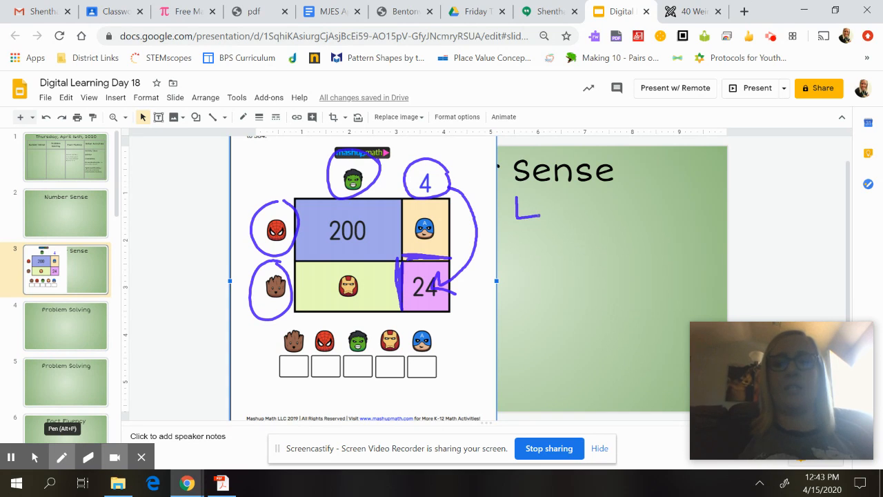
pyautogui.moveTo(545, 200); pyautogui.dragTo(611, 214)
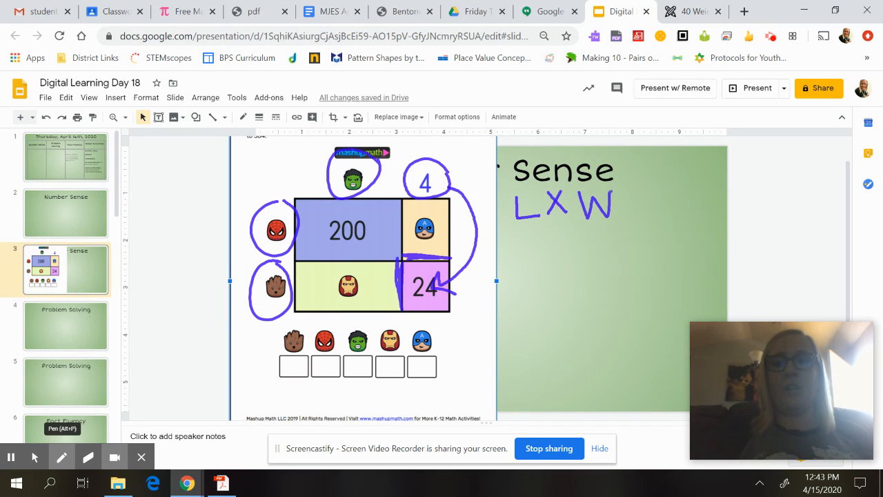
pyautogui.moveTo(625, 204); pyautogui.dragTo(666, 186)
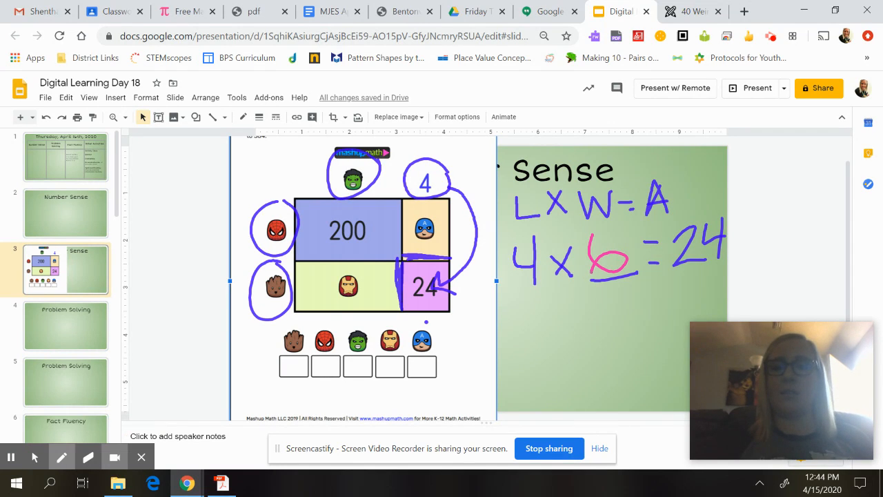
pyautogui.moveTo(252, 276); pyautogui.dragTo(290, 307)
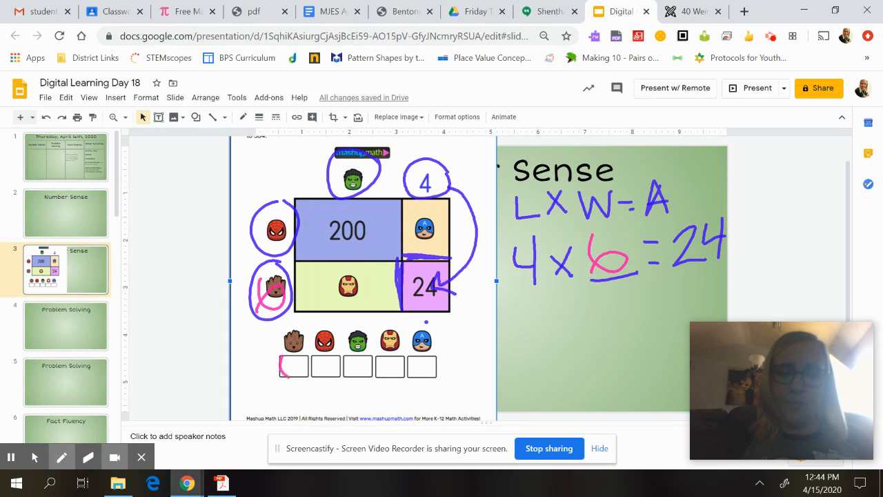
pyautogui.moveTo(287, 362); pyautogui.dragTo(296, 373)
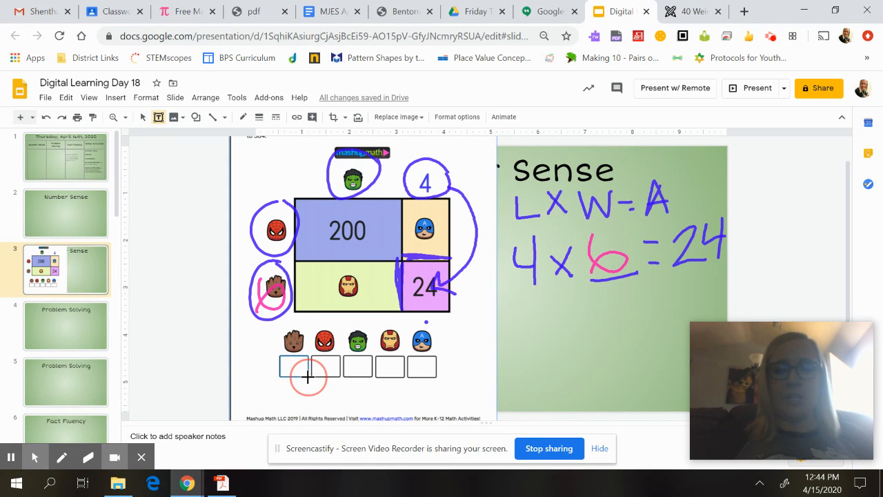
# Type 6 in Groot's answer box using Short Stack font at size 24
pyautogui.write('6')
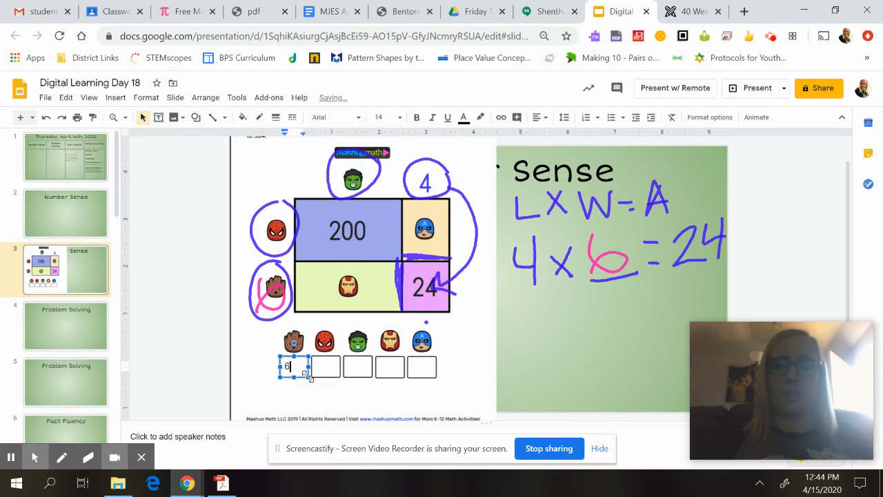
pyautogui.click(334, 117)
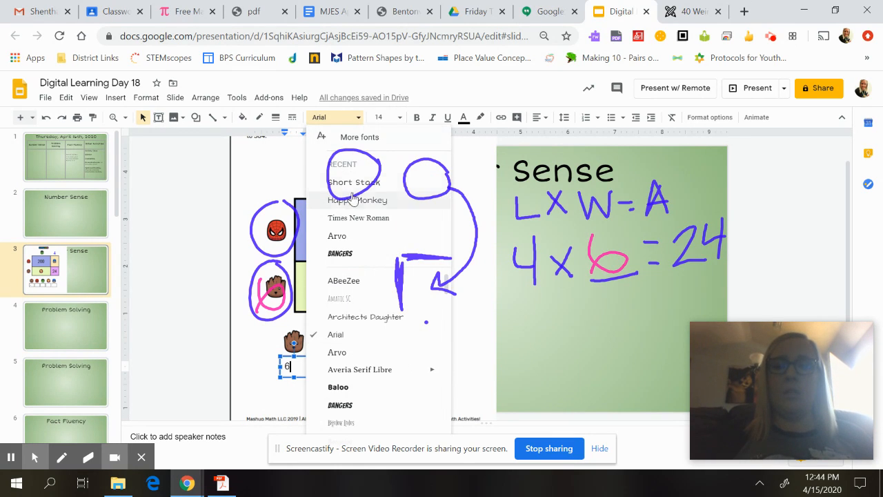
pyautogui.click(354, 181)
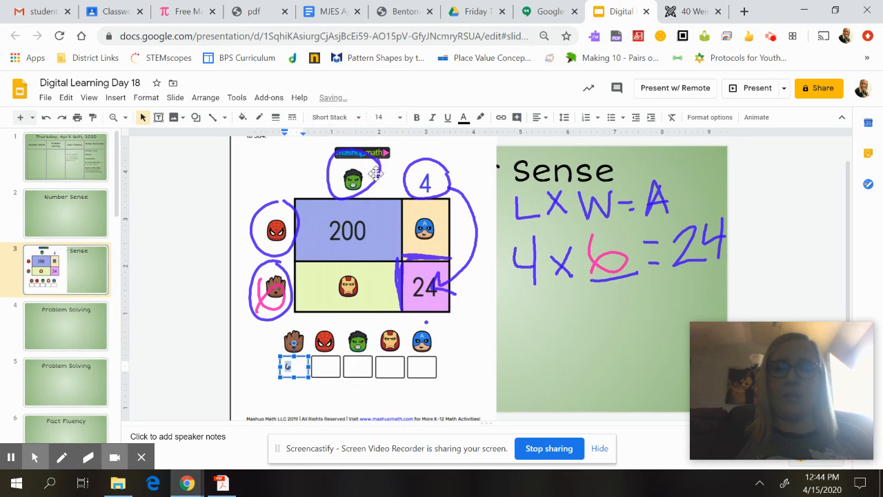
pyautogui.click(401, 117)
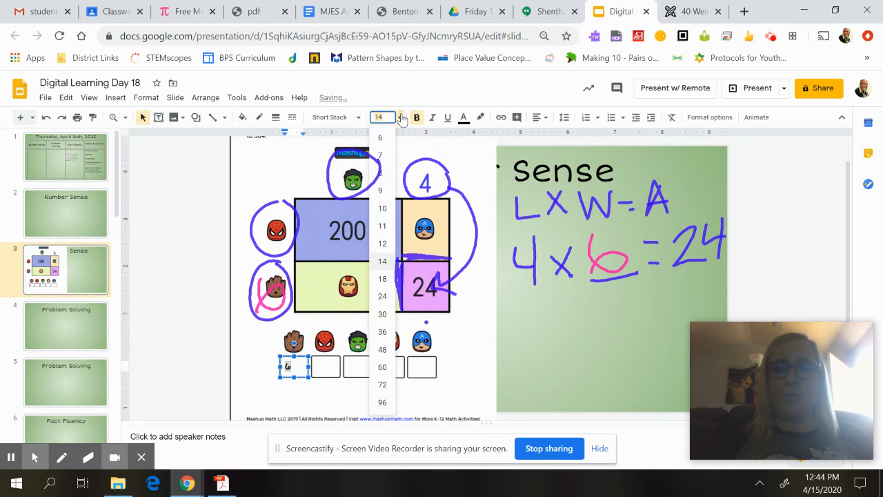
pyautogui.click(383, 295)
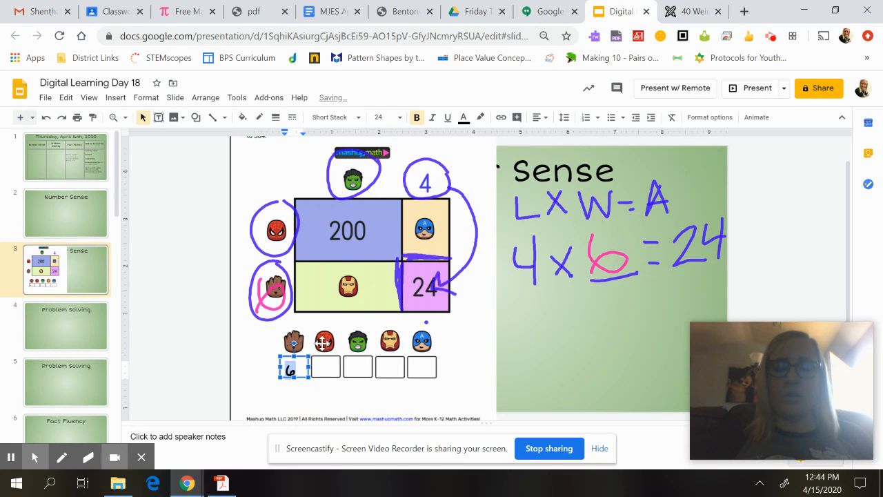
pyautogui.click(537, 116)
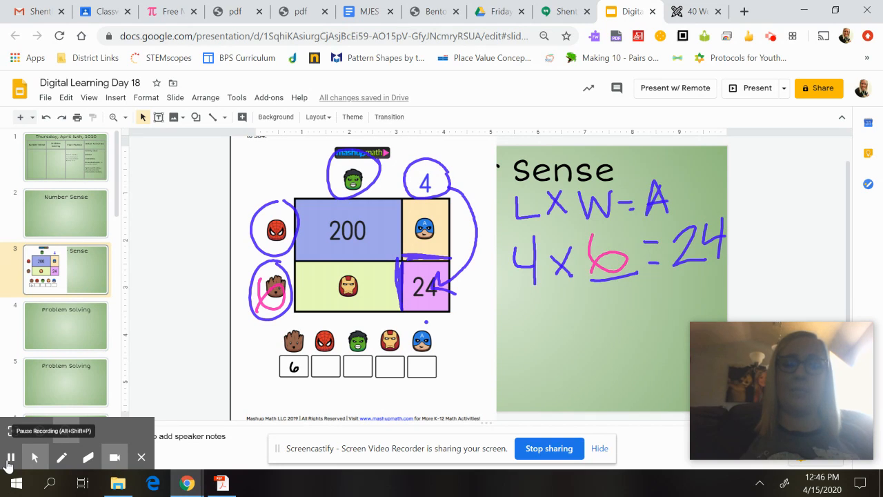
# Add a text box on the green area reading 'Spiderman x Hulk = 200'
pyautogui.click(88, 456)
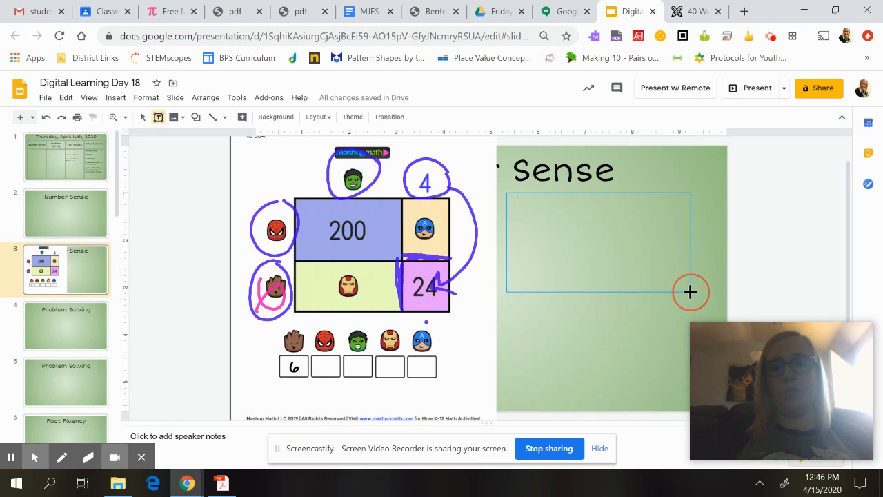
pyautogui.write('Spiderman')
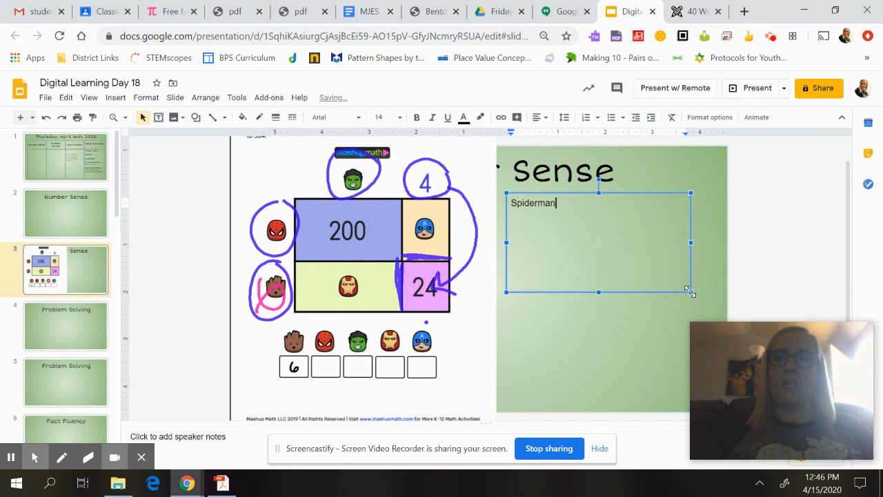
pyautogui.write('x Hul')
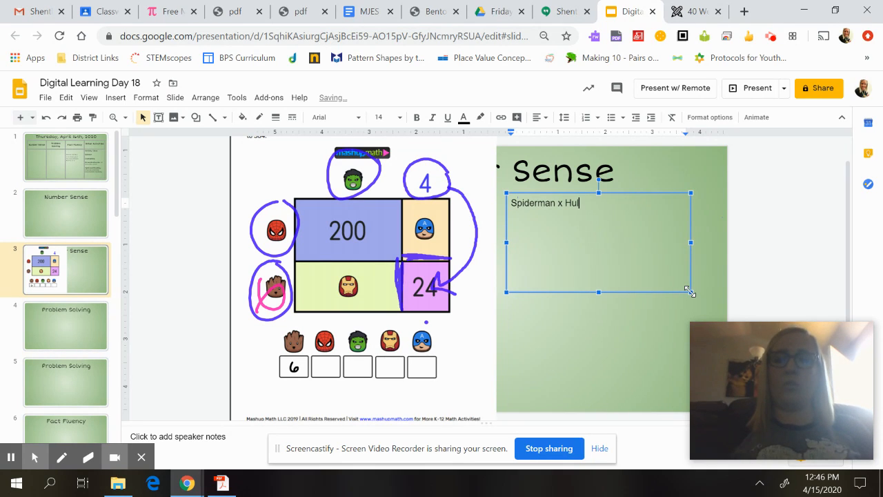
pyautogui.write('k =')
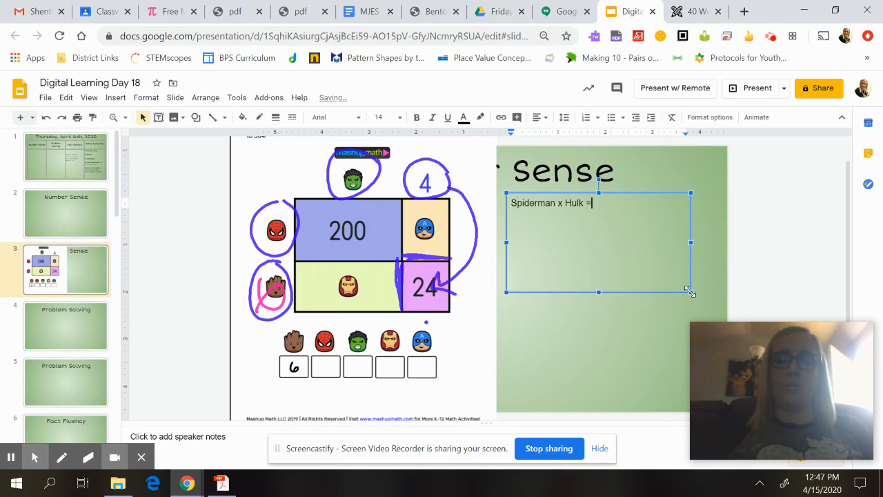
pyautogui.write('200')
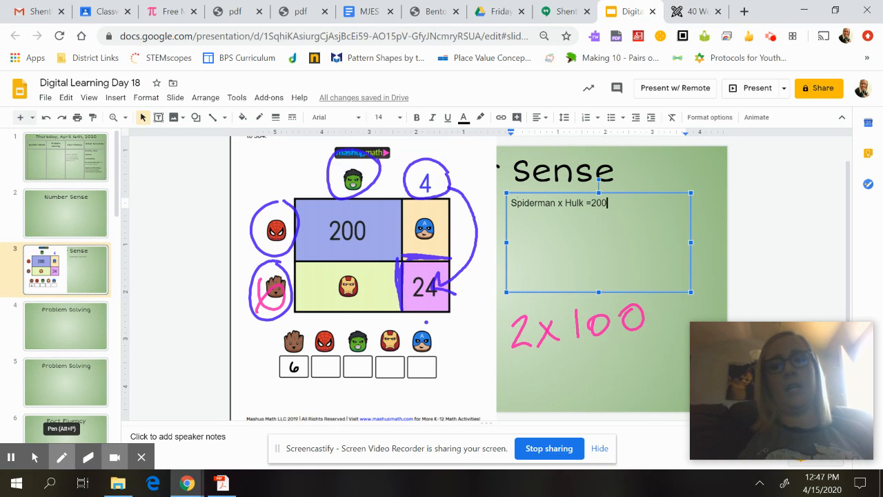
# Cross out 2x100, write 20 x 10 beneath, and place a text box in the second answer box
pyautogui.moveTo(514, 376); pyautogui.dragTo(584, 376)
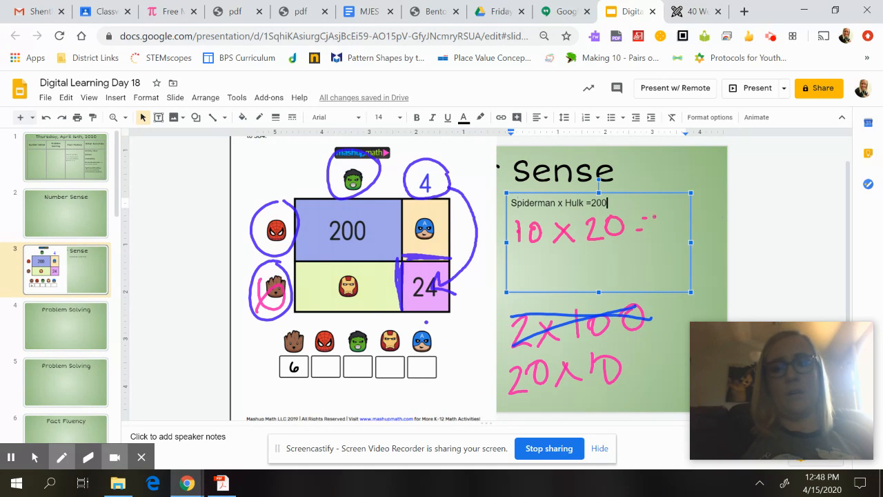
pyautogui.moveTo(659, 221); pyautogui.dragTo(711, 238)
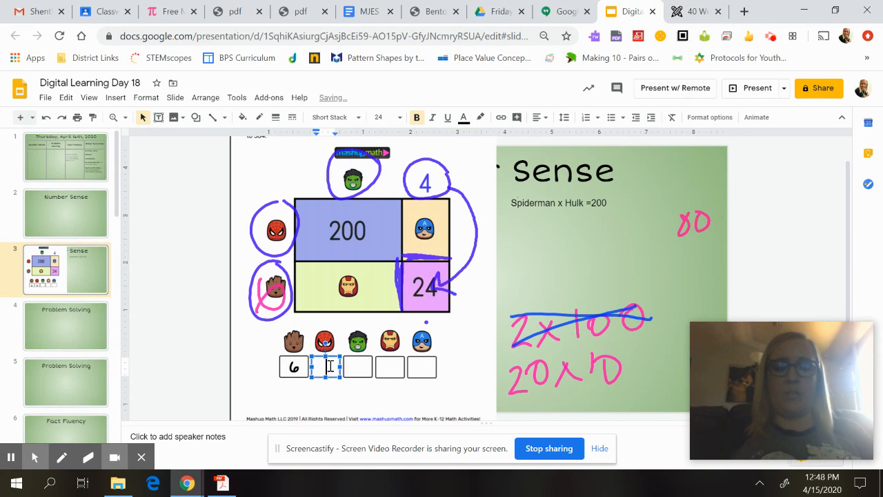
# Enter 10 in the second answer box and paste a copied answer box holding 20
pyautogui.write('6')
pyautogui.write('10')
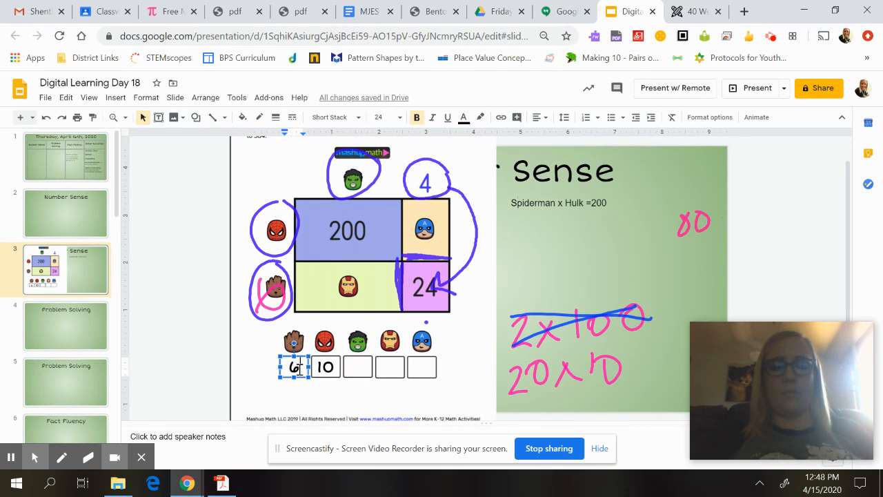
pyautogui.click(325, 341)
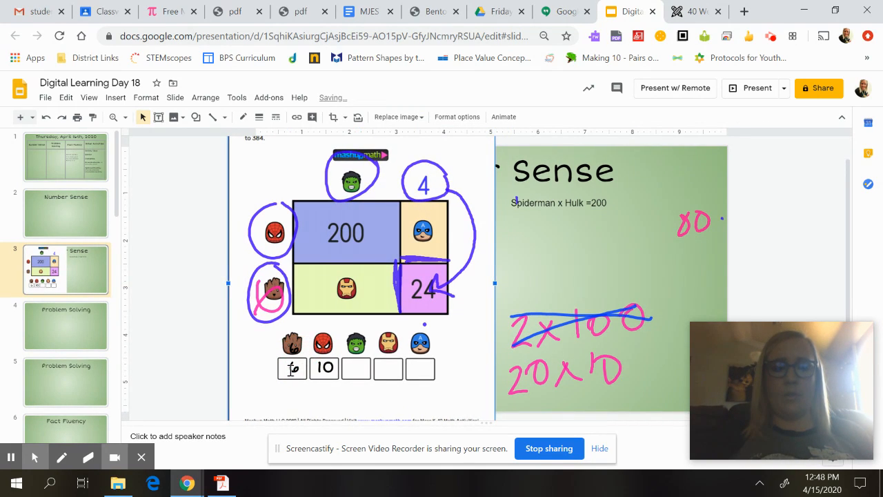
pyautogui.click(291, 367)
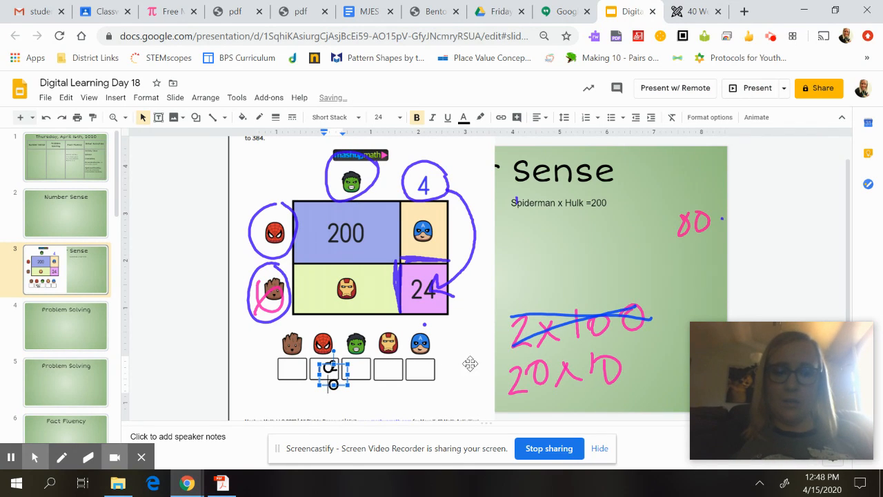
pyautogui.write('96')
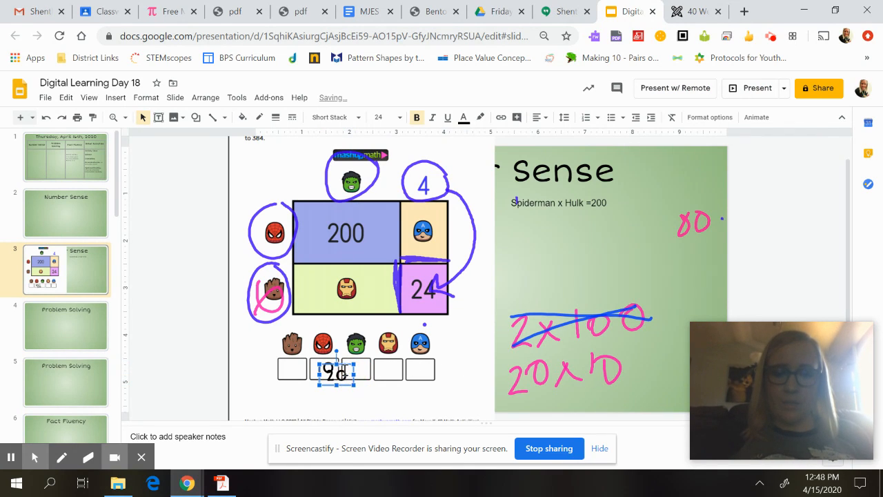